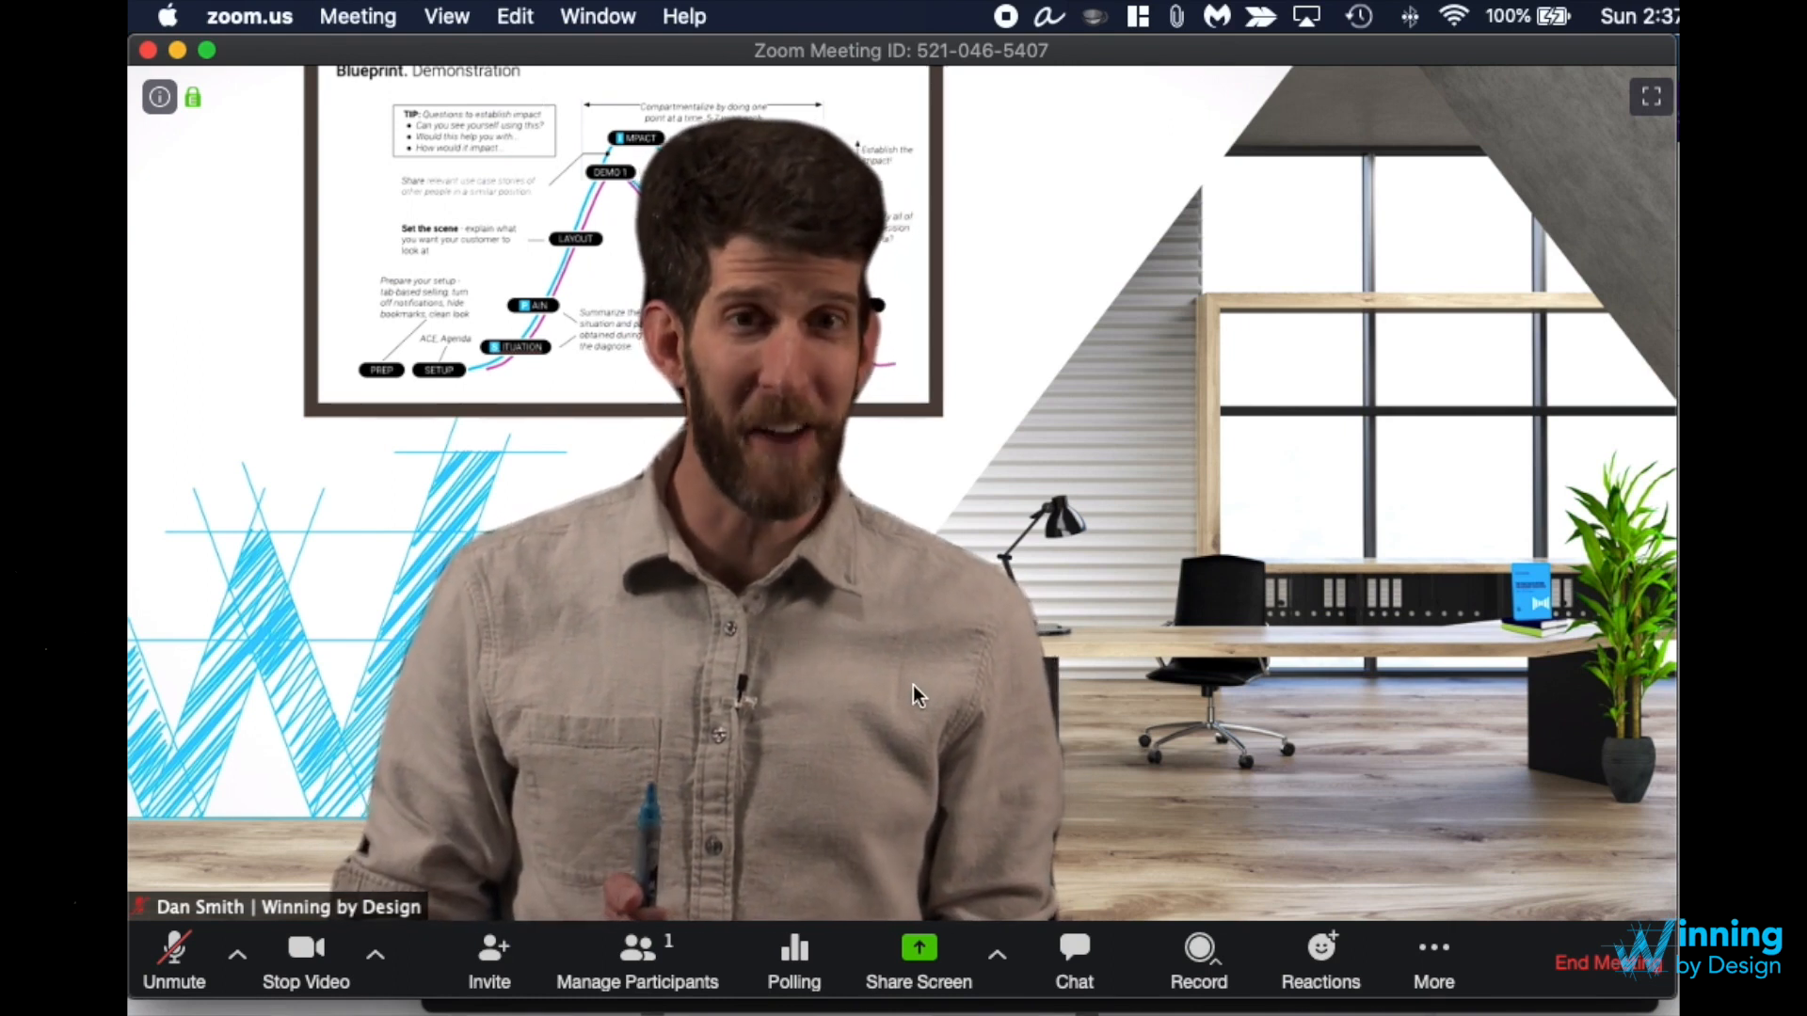
Step: In the Share Screen picker, enable computer sound and choose Whiteboard after trying a Firefox window
click(918, 957)
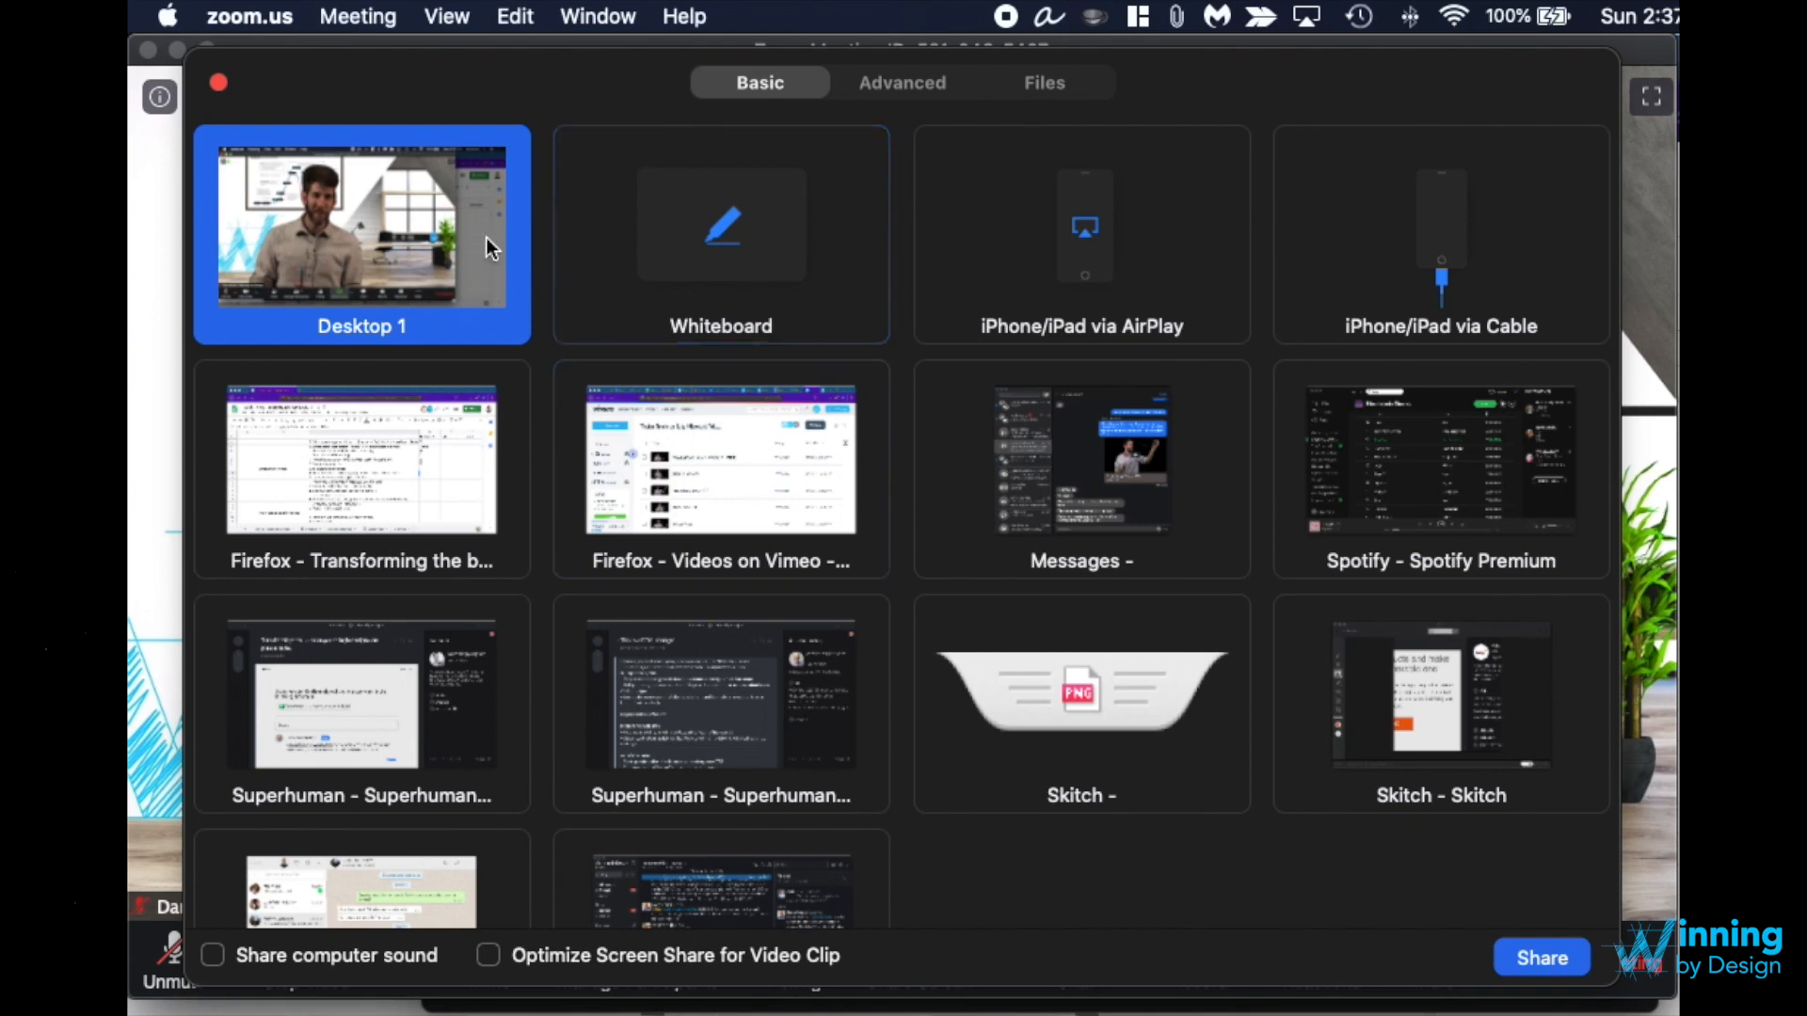
click(360, 462)
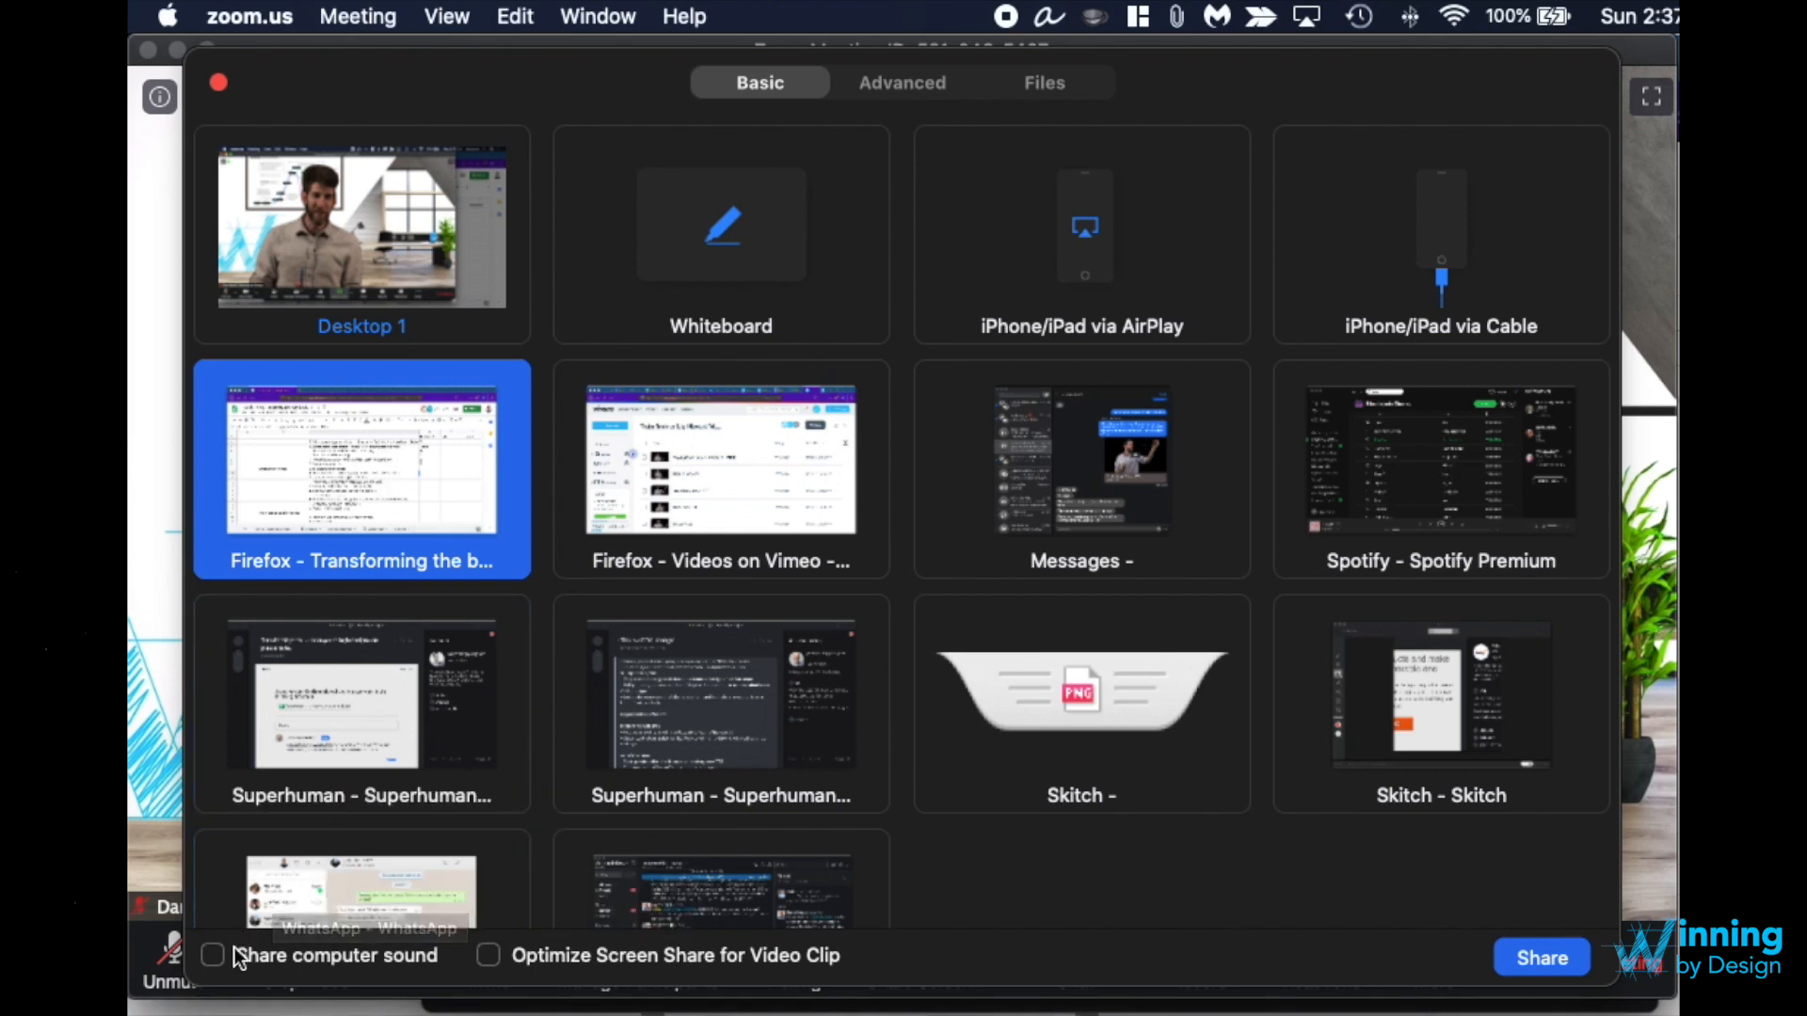
click(212, 954)
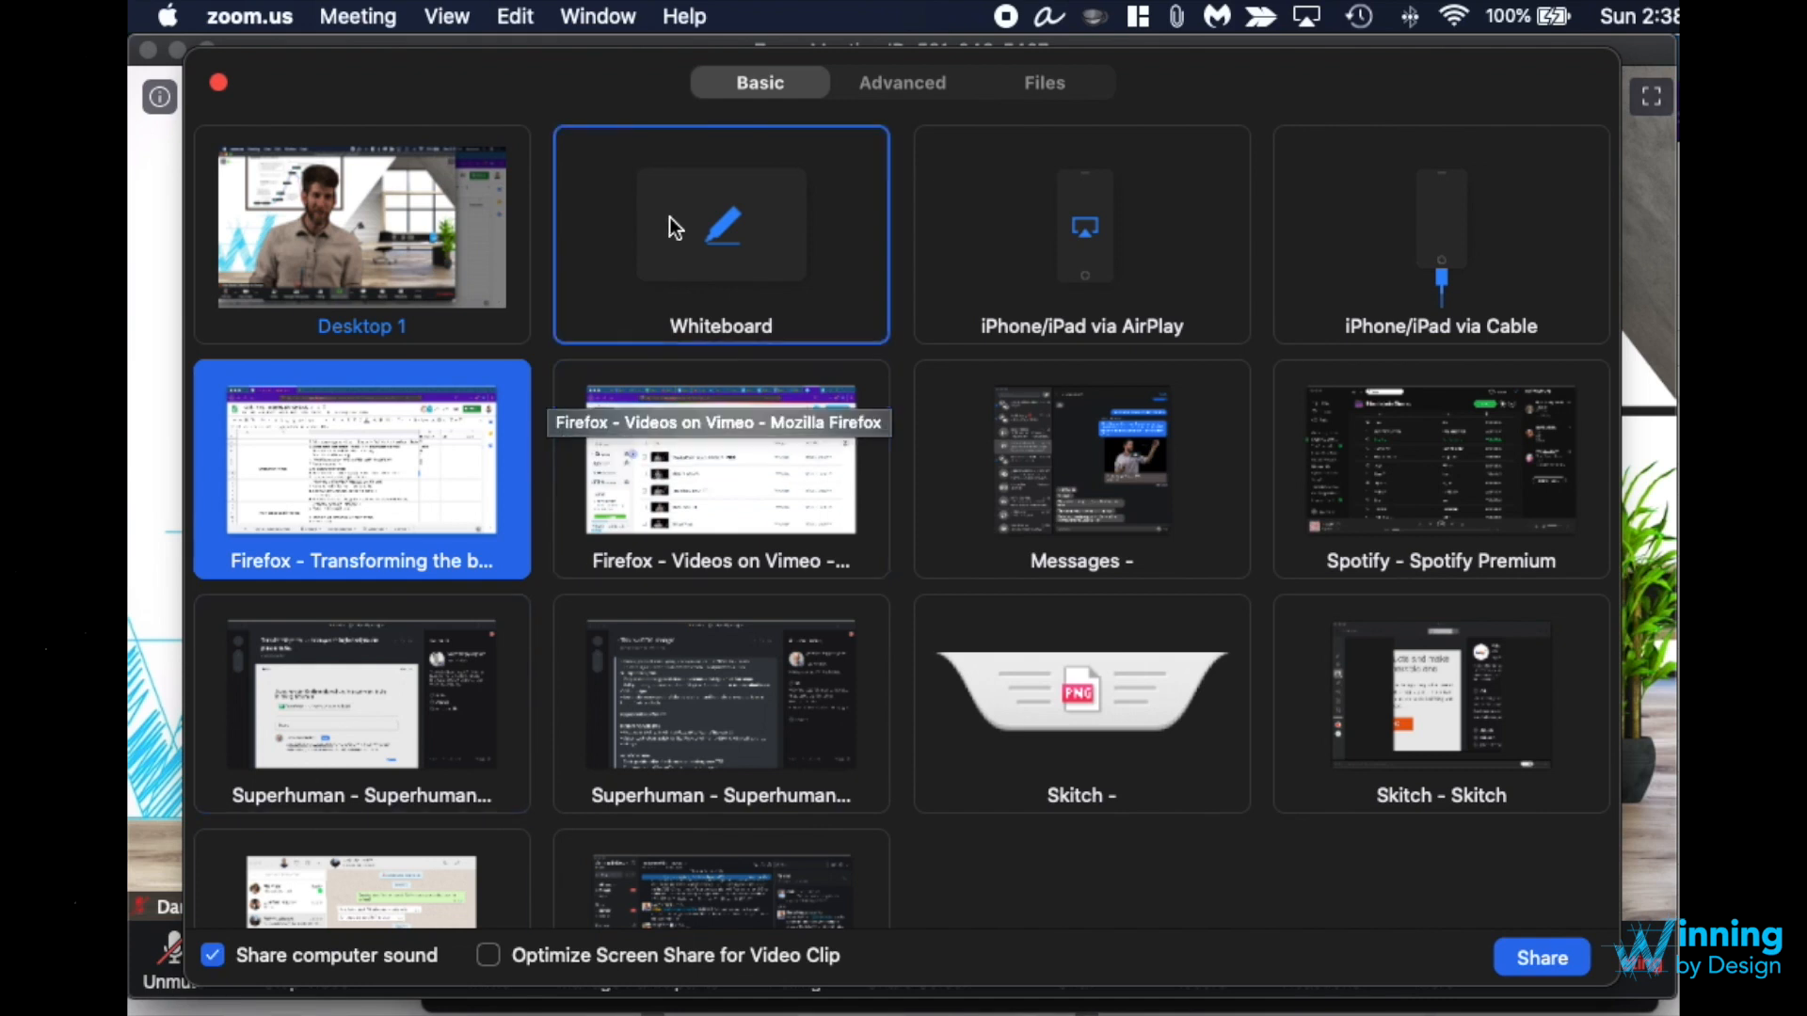
click(720, 234)
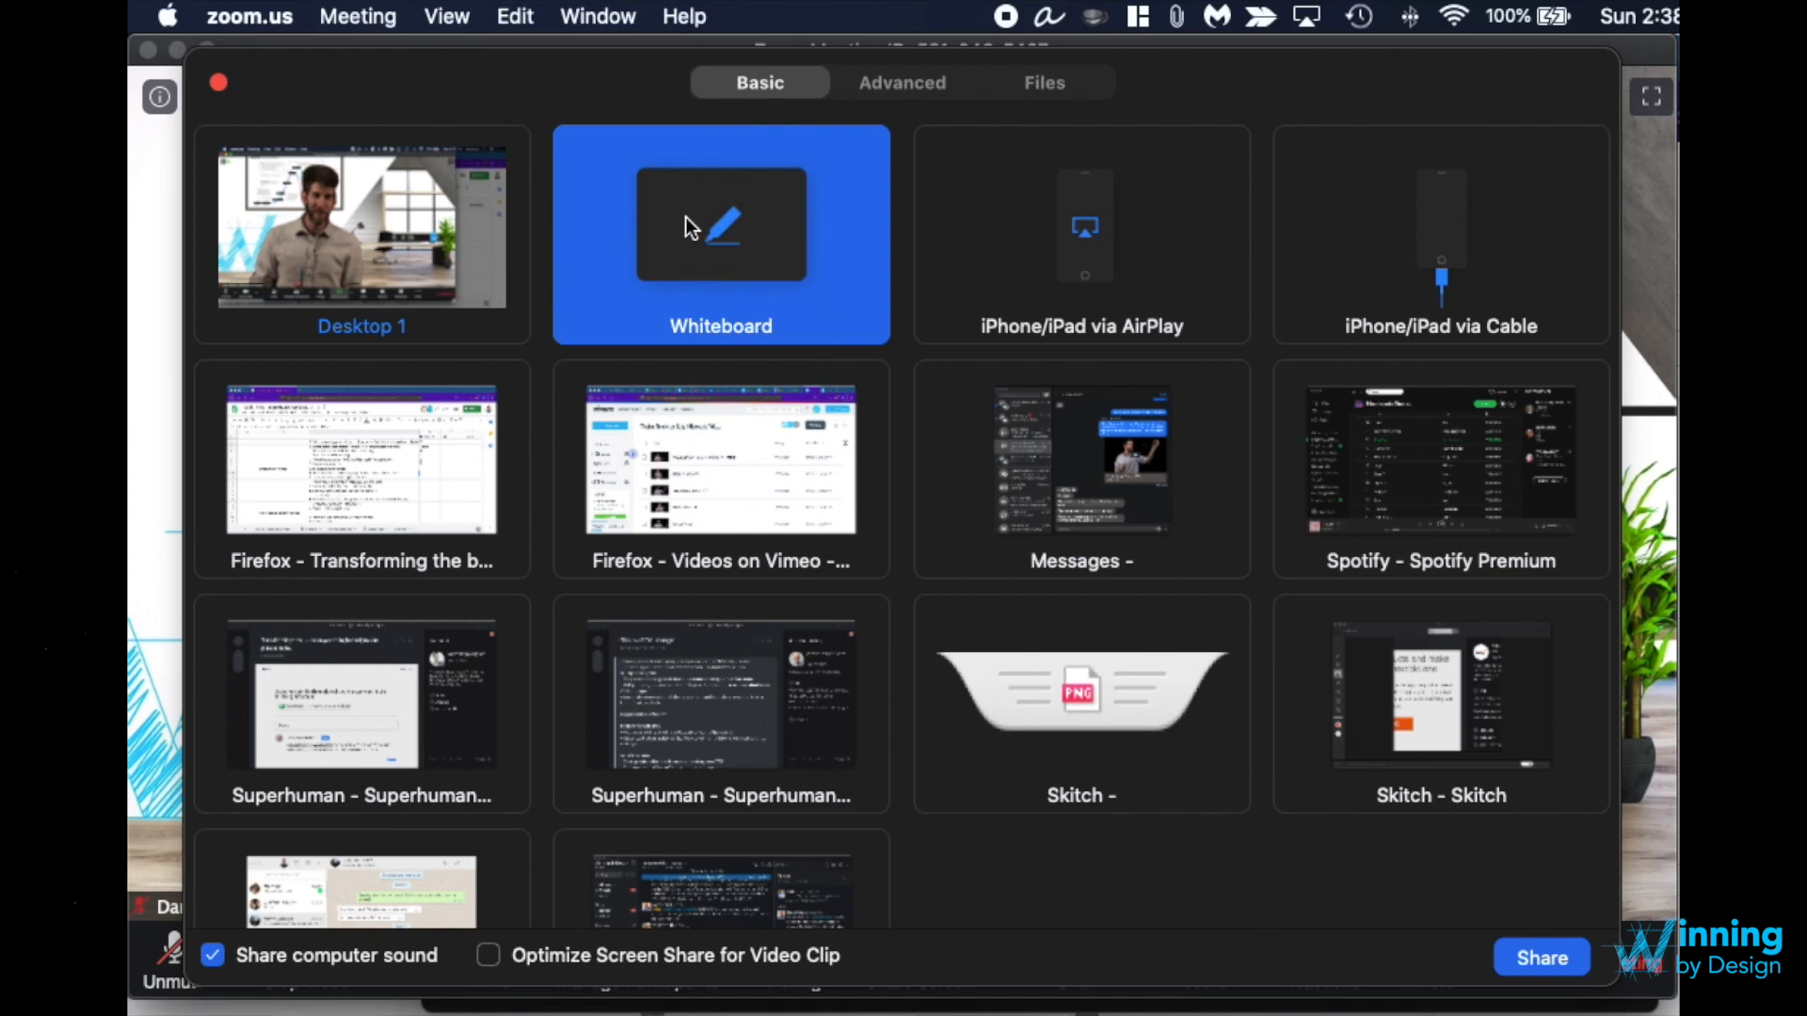
Step: Dismiss the Share Screen window with its red close button, sharing nothing
click(902, 81)
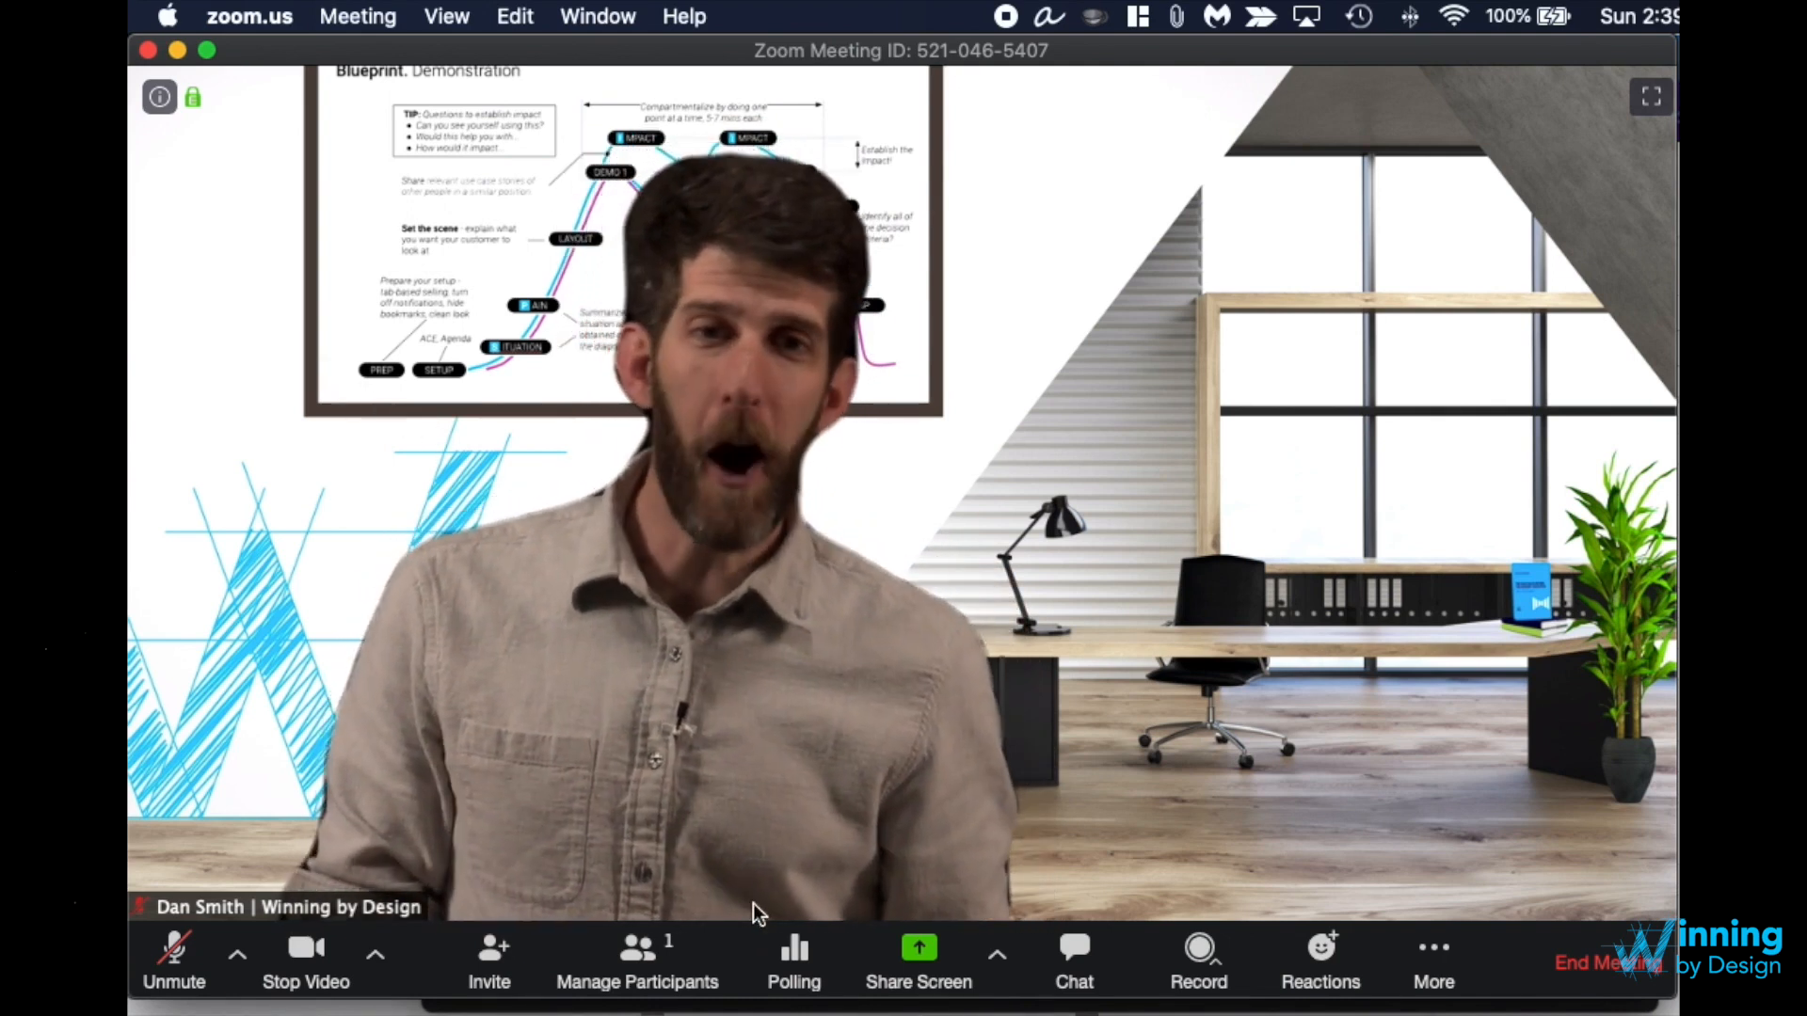
click(792, 962)
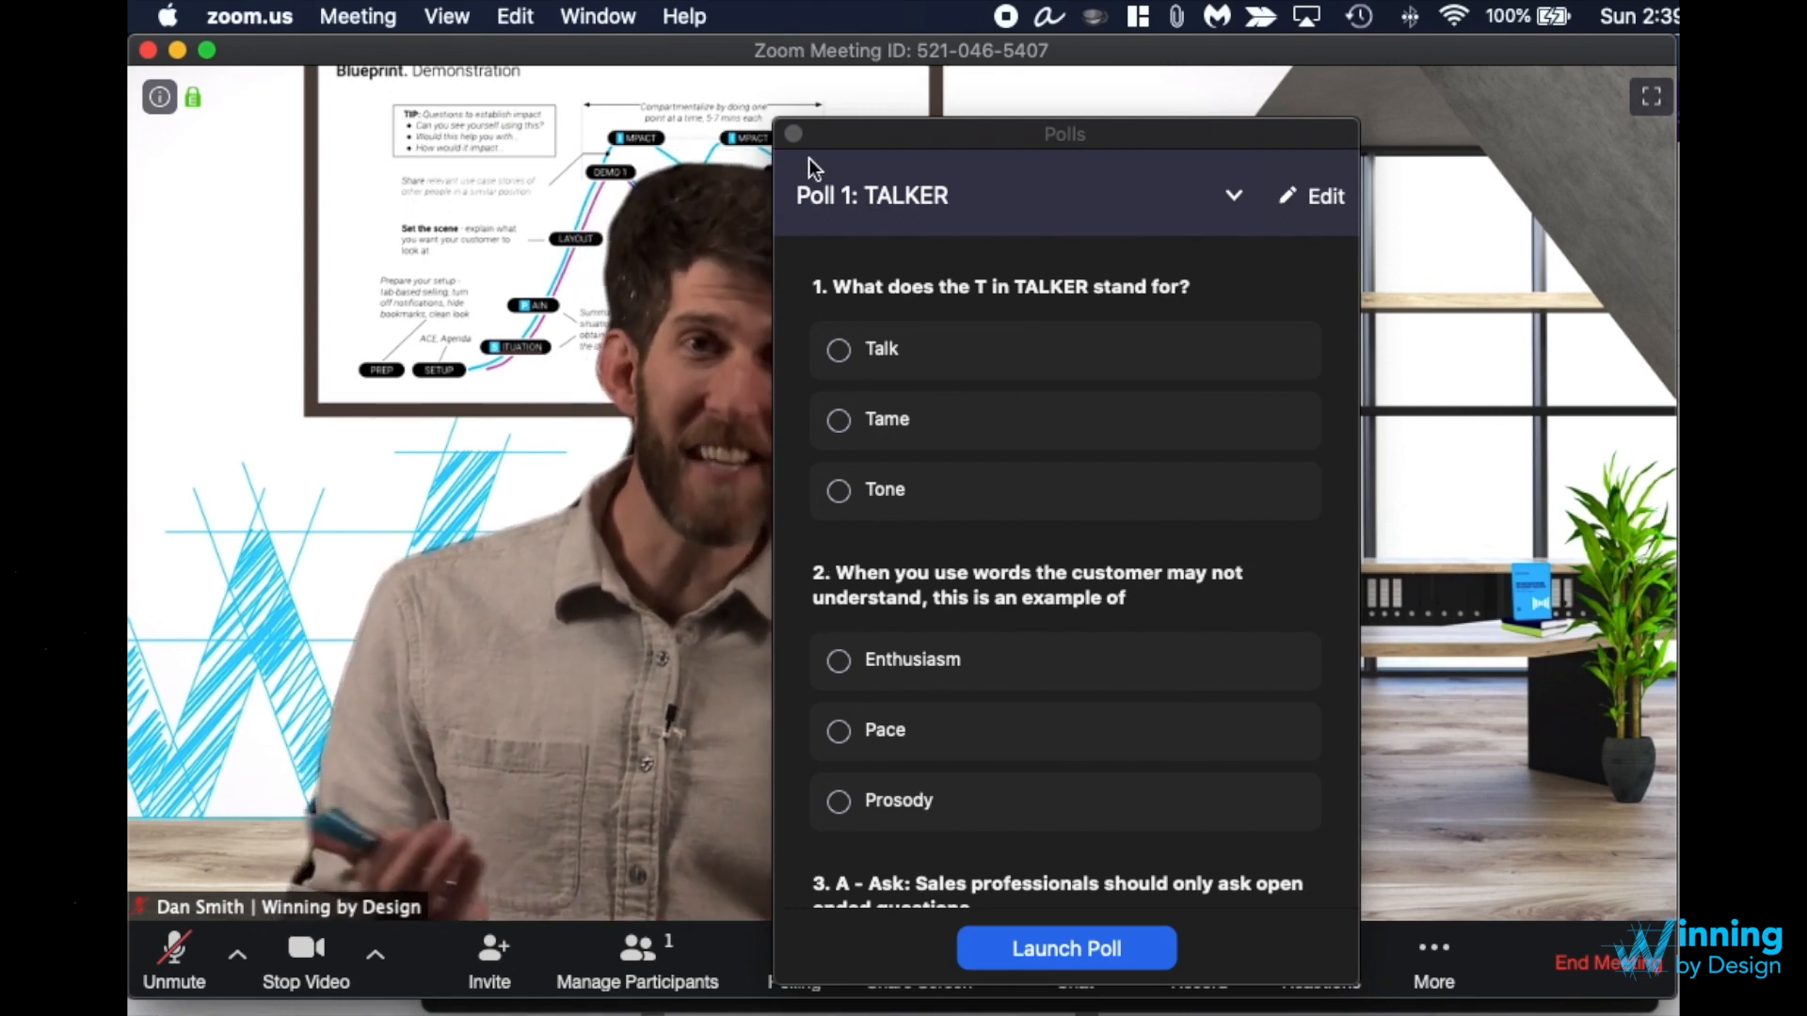
click(791, 134)
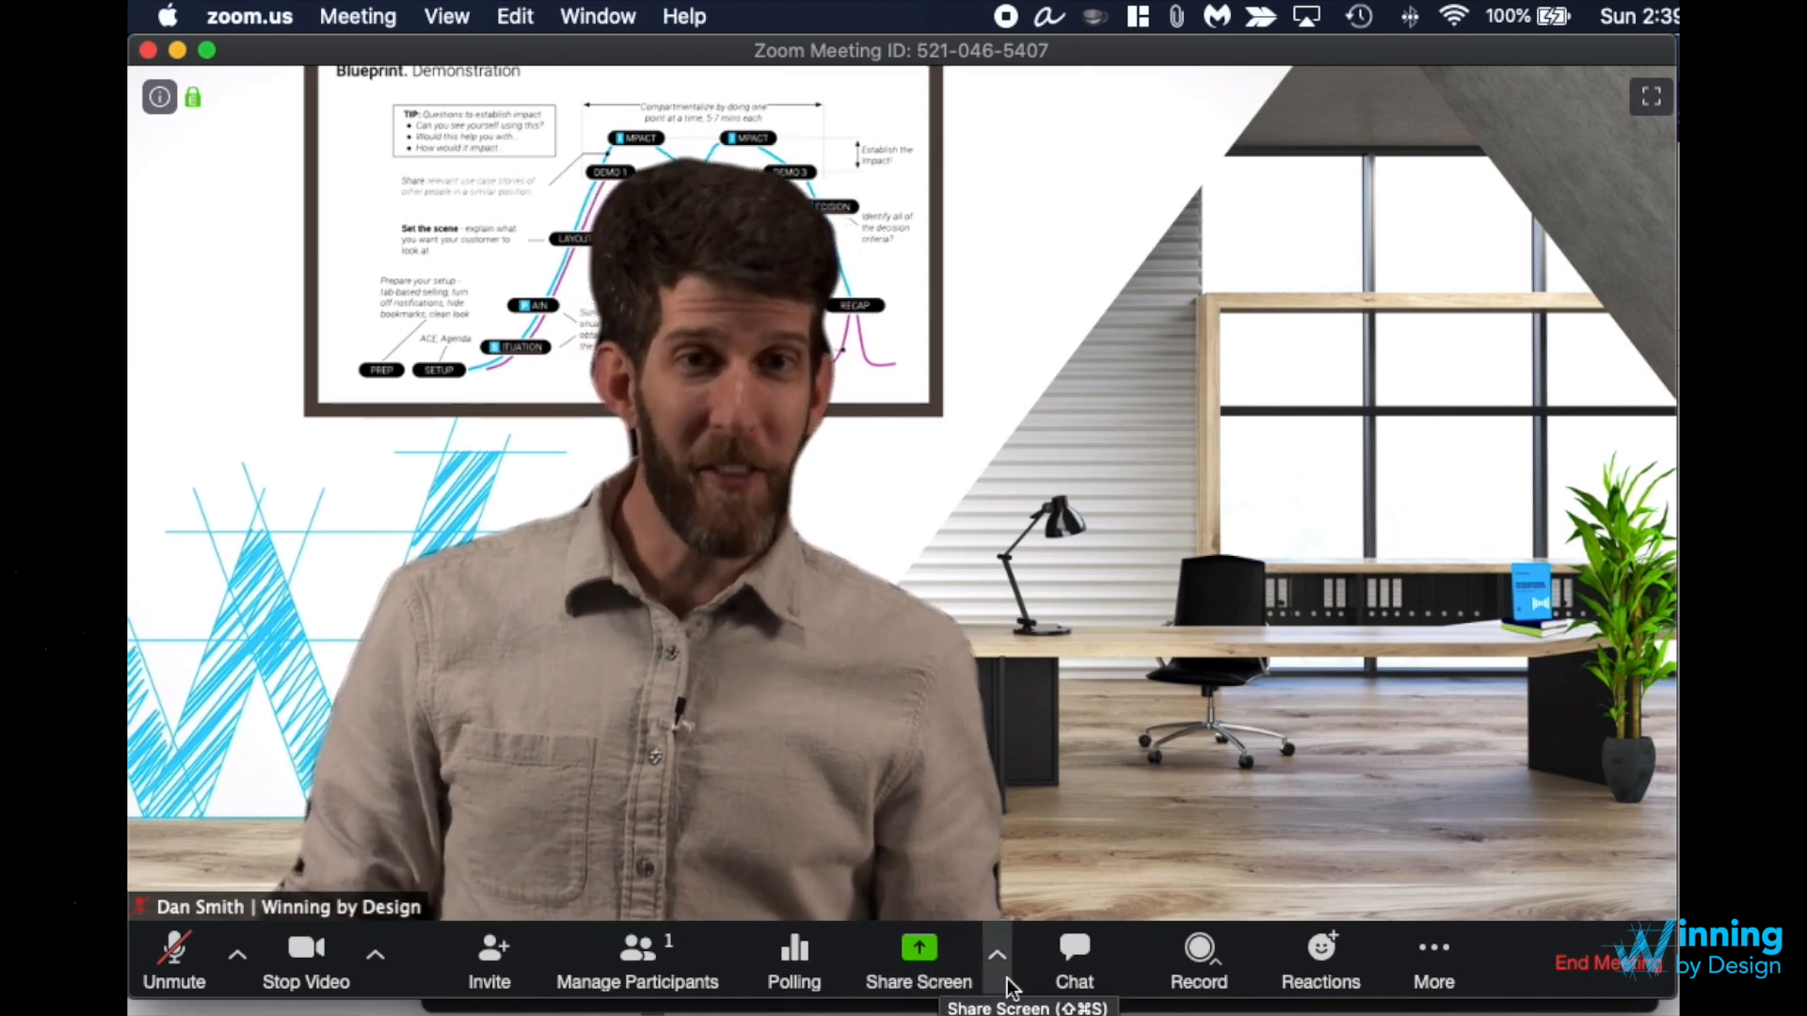
Step: Show the chat sidebar beside the video and open the More toolbar menu
click(1072, 962)
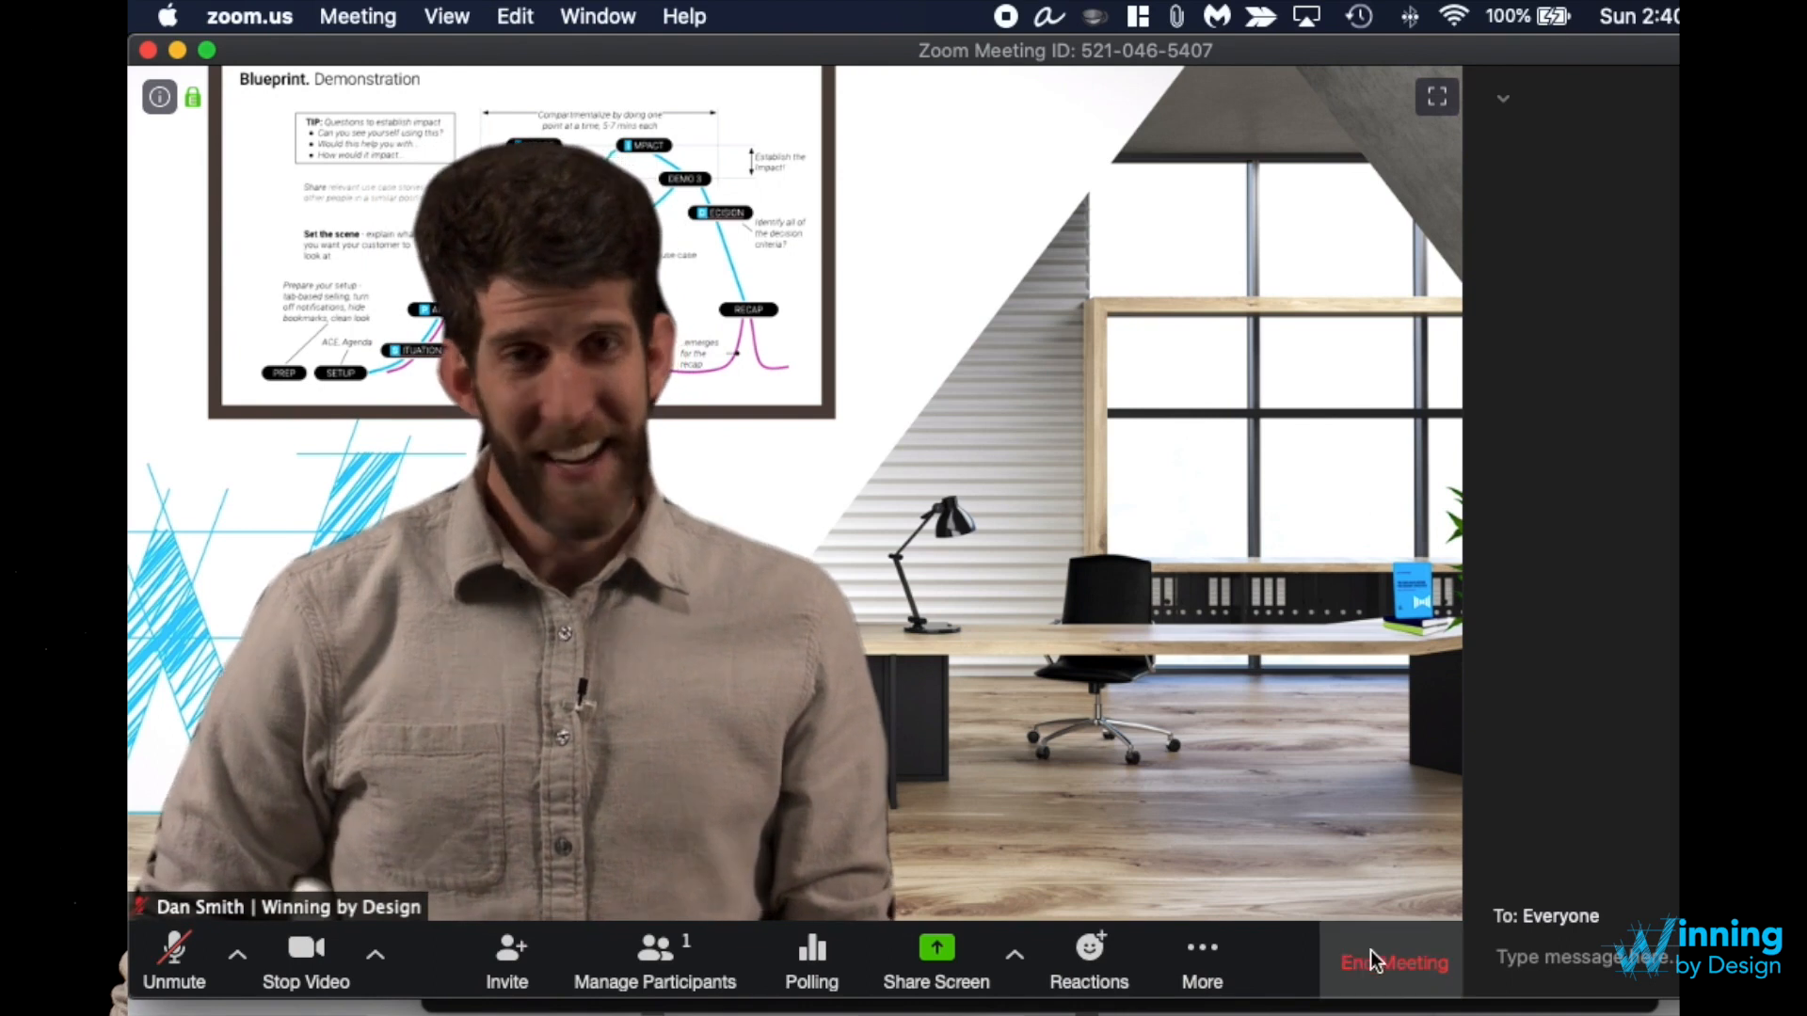
click(1201, 956)
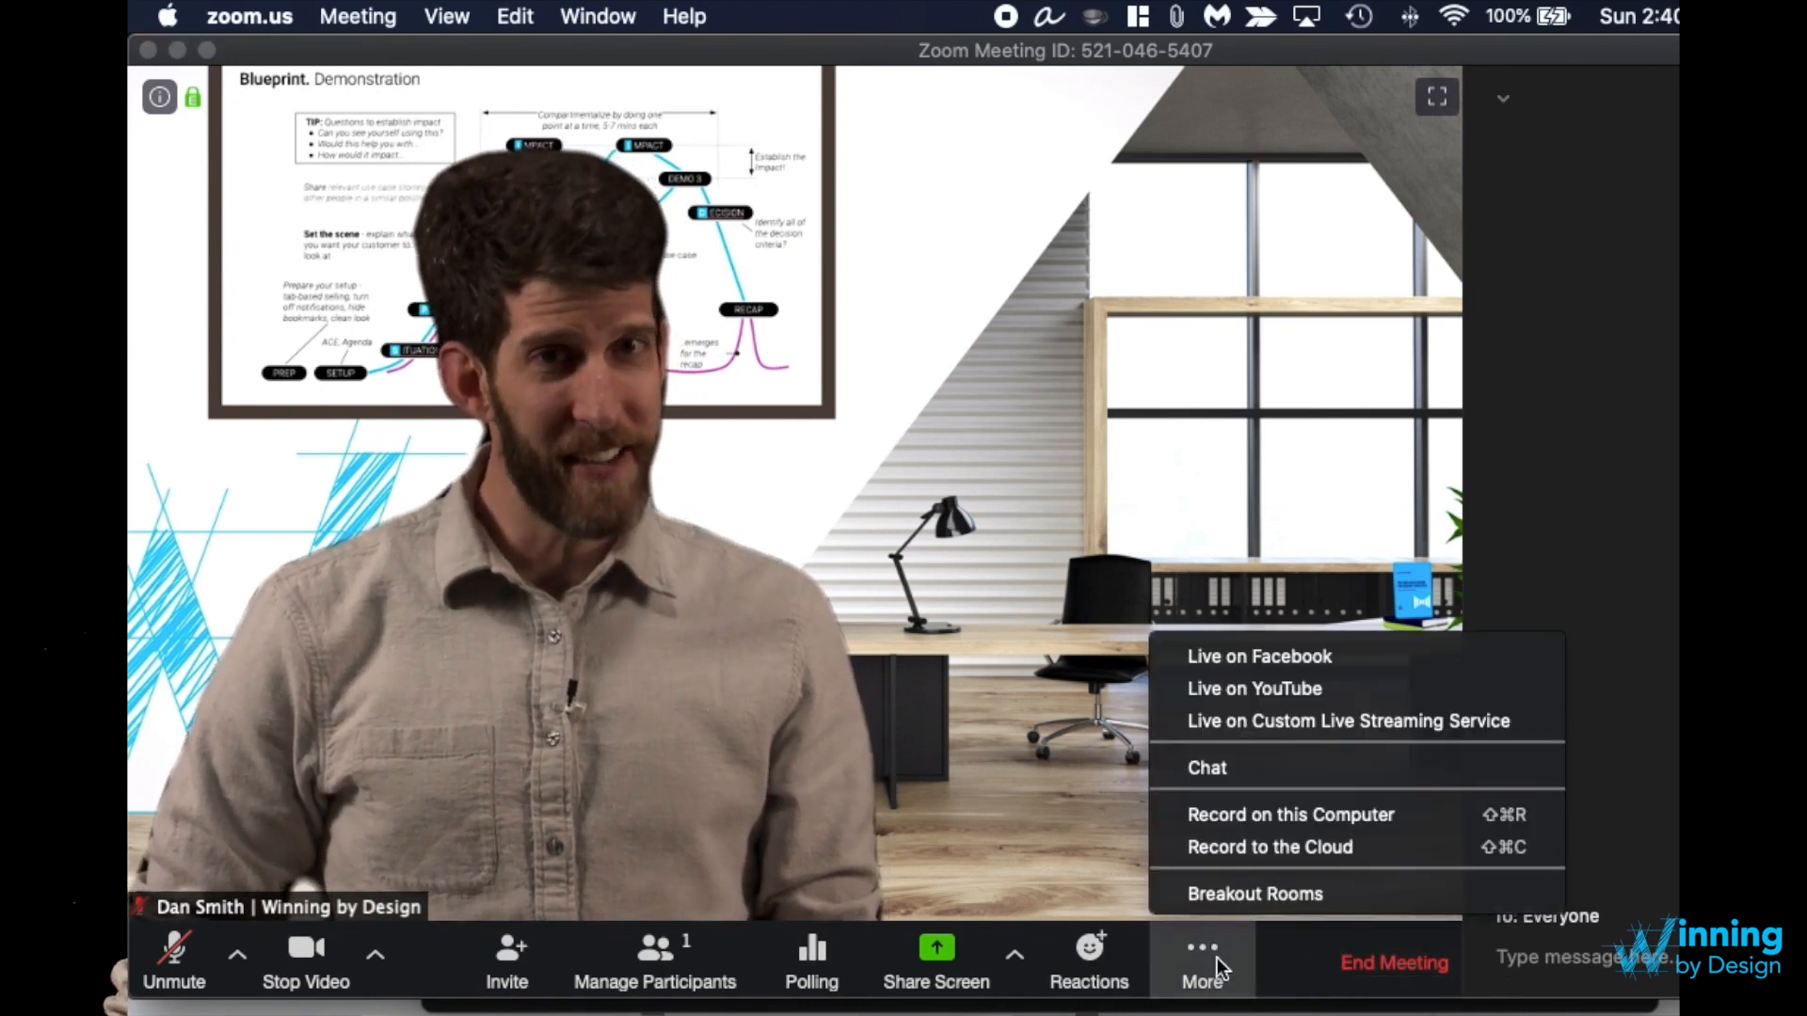
Step: Open Breakout Rooms from the More menu and select manual participant assignment
click(1254, 893)
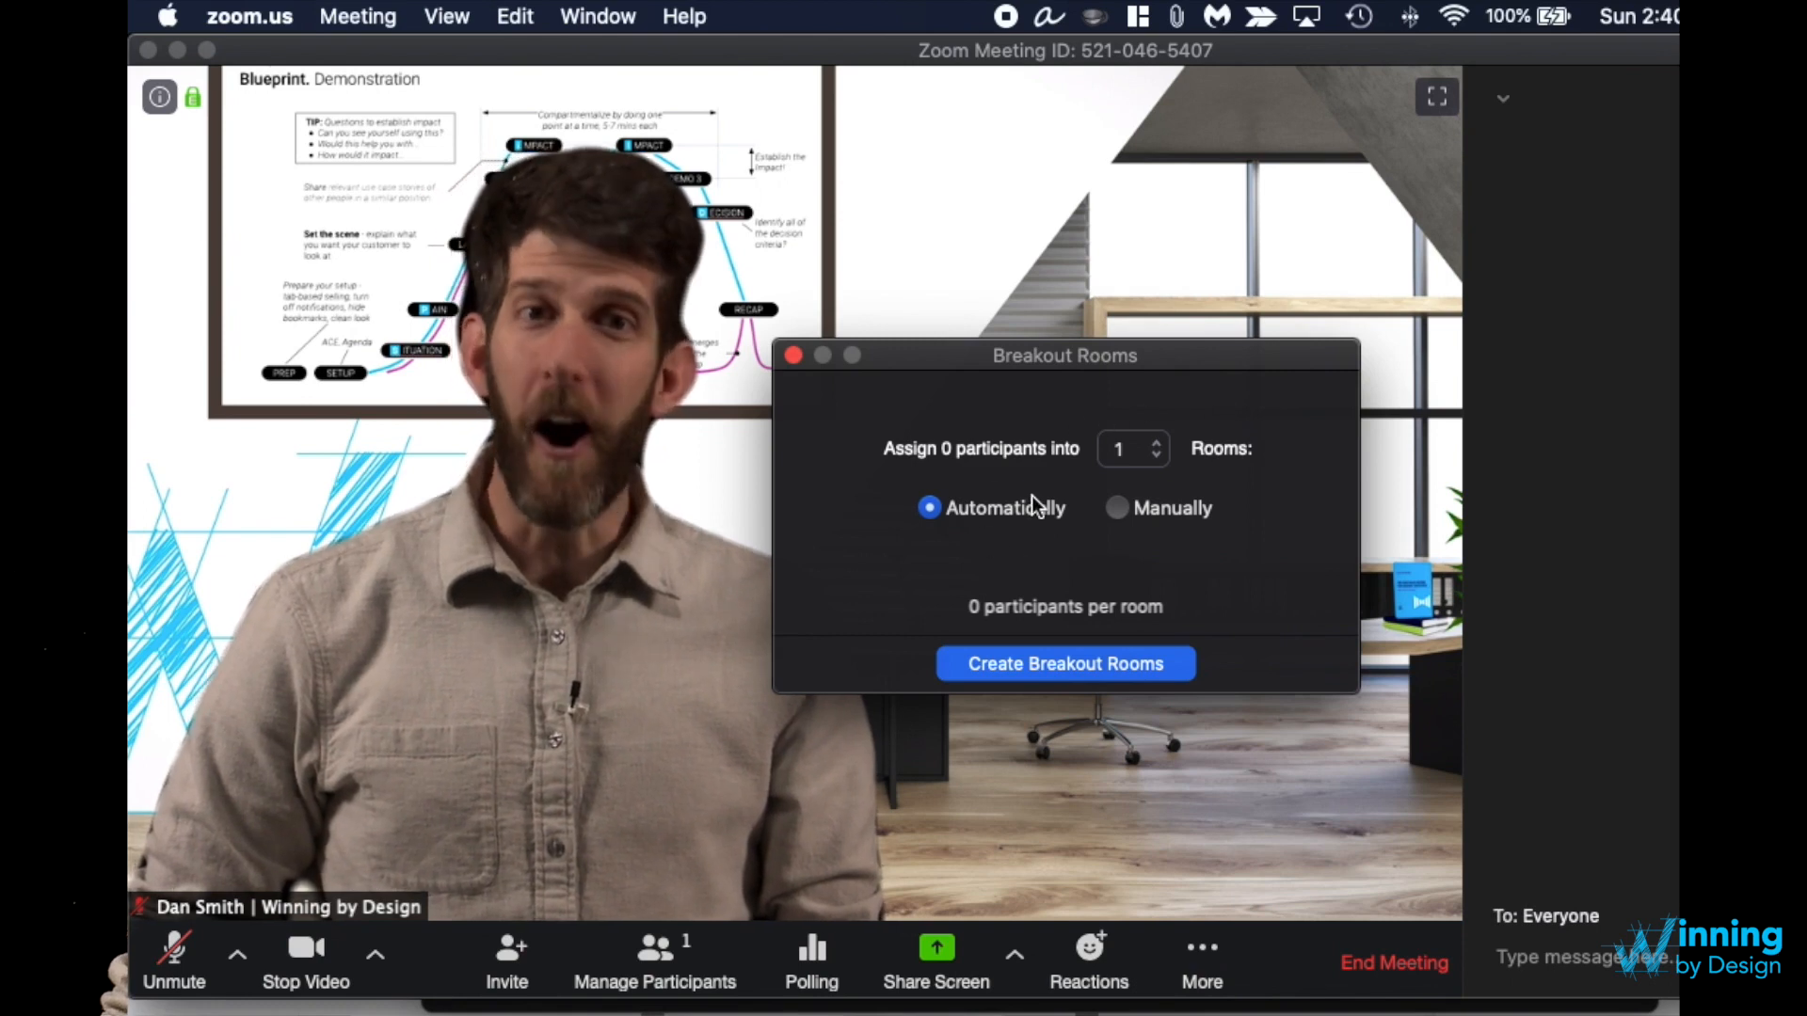
click(1117, 508)
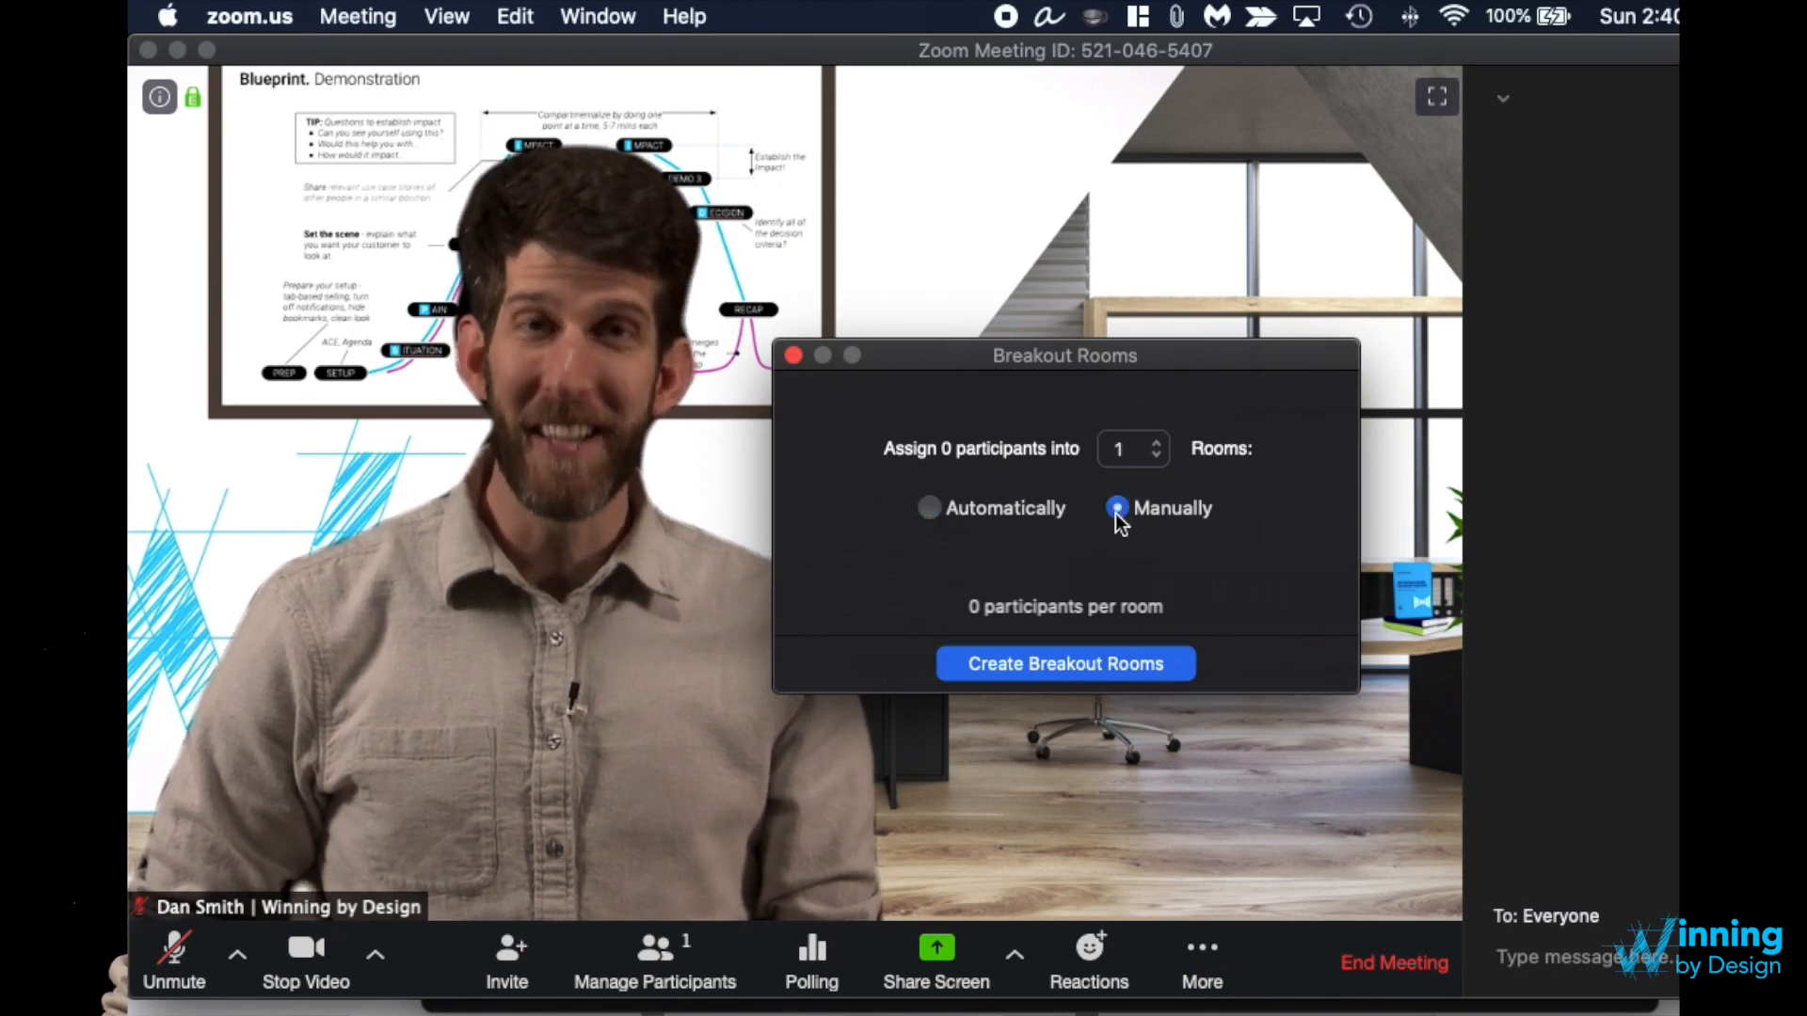